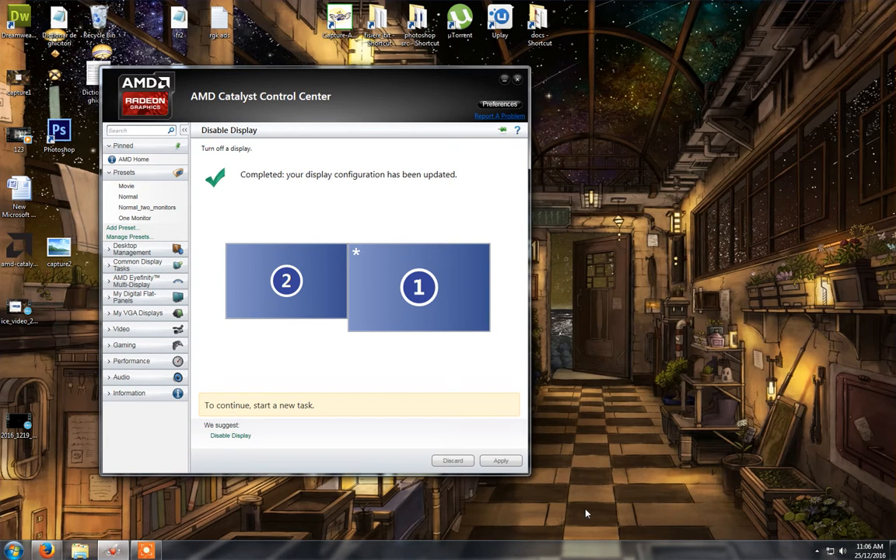
pyautogui.moveTo(508, 334)
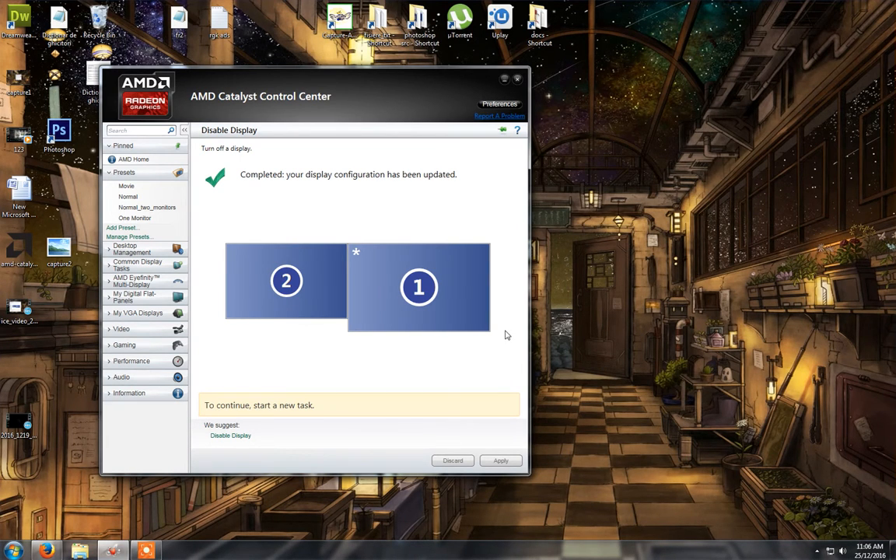
pyautogui.moveTo(338, 287)
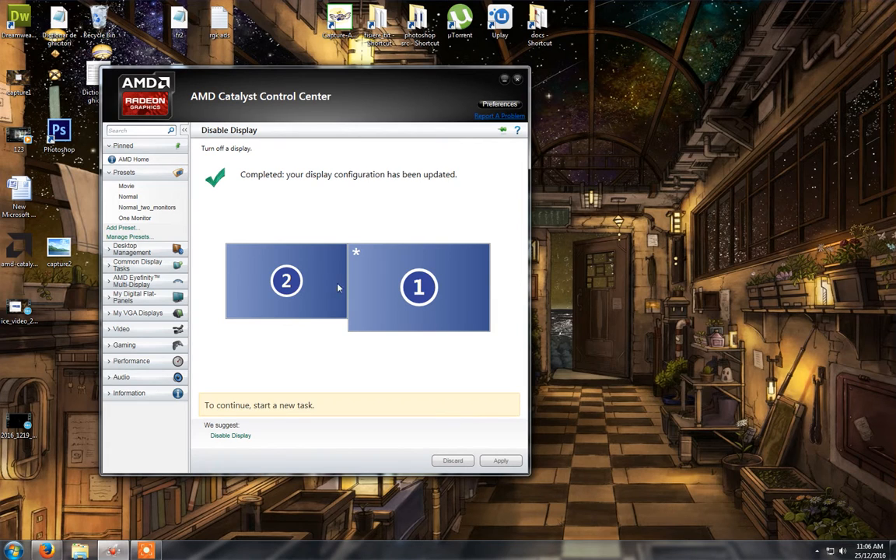
pyautogui.moveTo(361, 296)
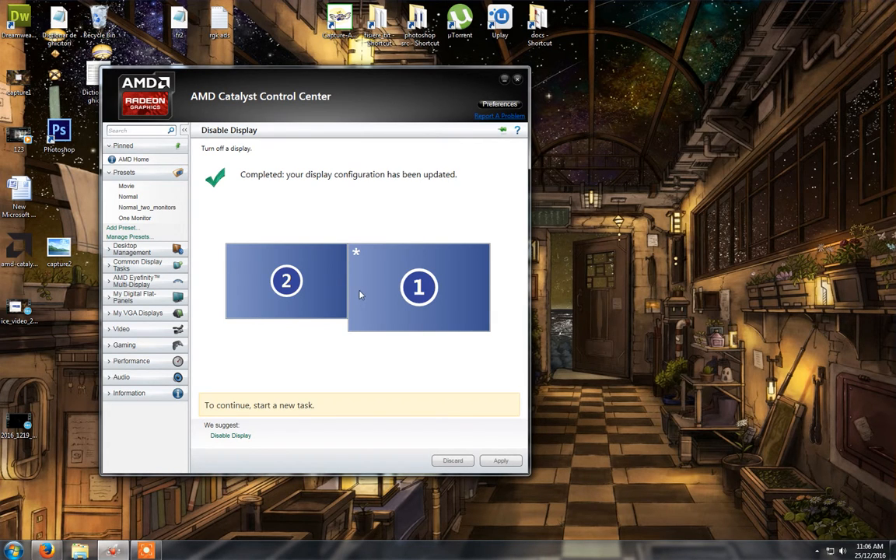
pyautogui.moveTo(414, 224)
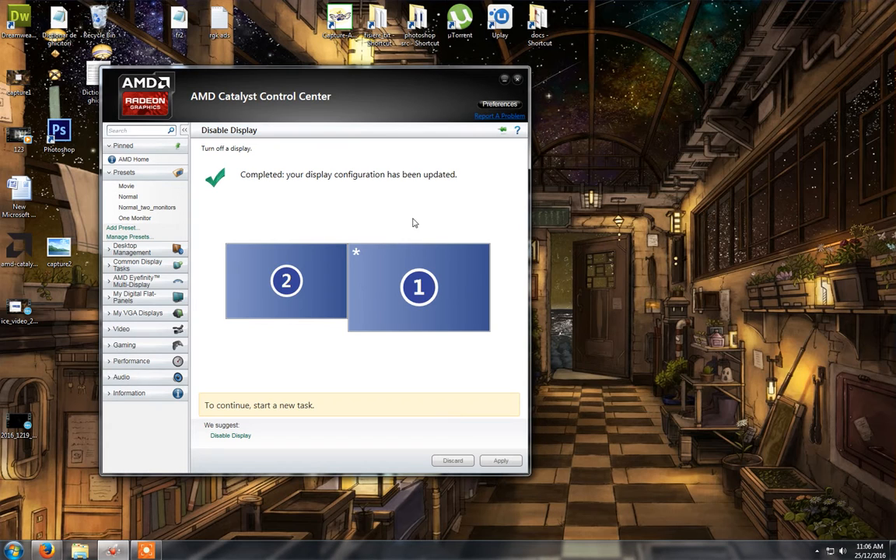
pyautogui.moveTo(430, 230)
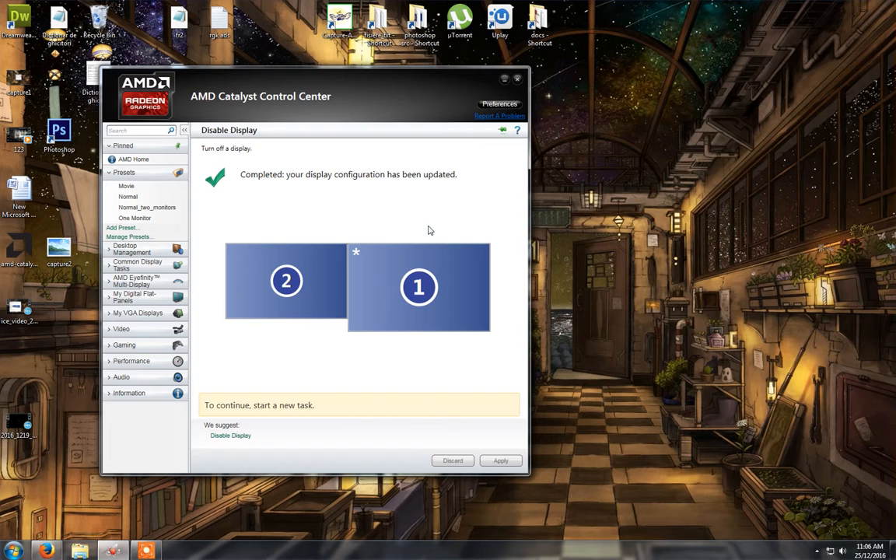
pyautogui.moveTo(292, 214)
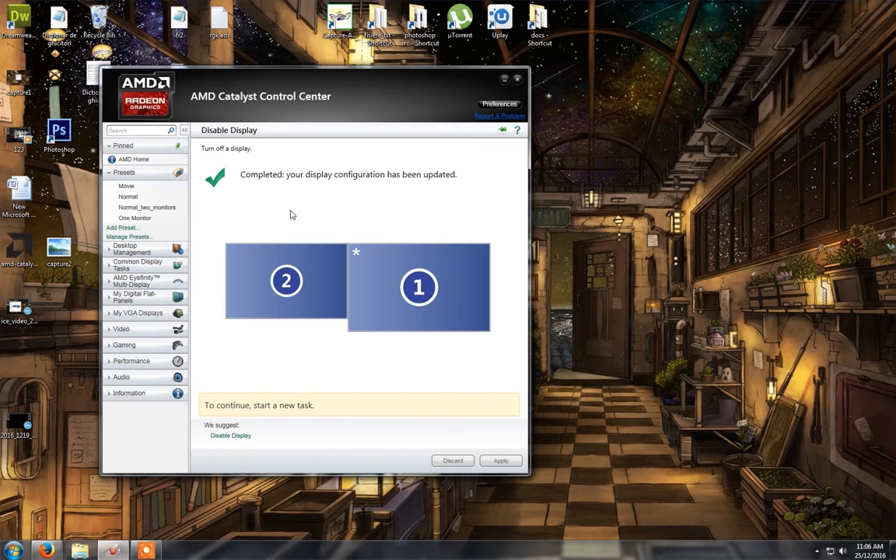
pyautogui.moveTo(367, 239)
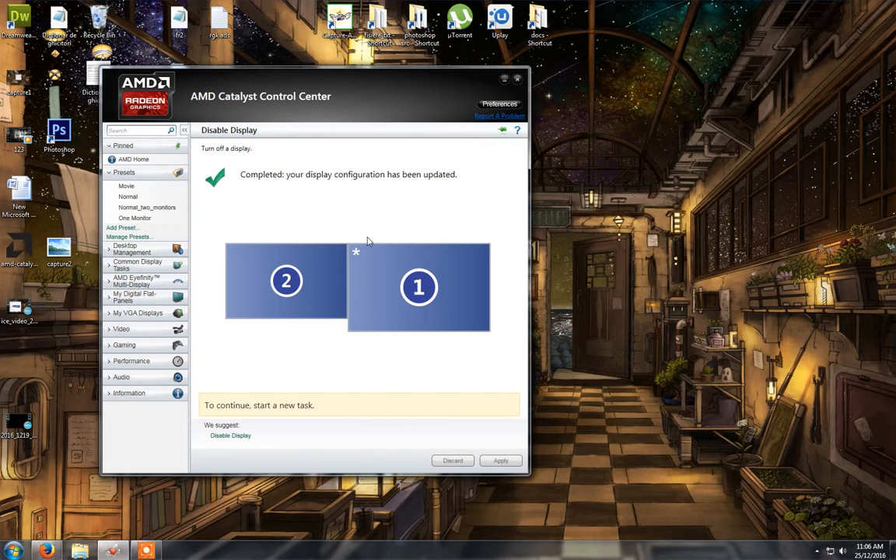
pyautogui.moveTo(368, 233)
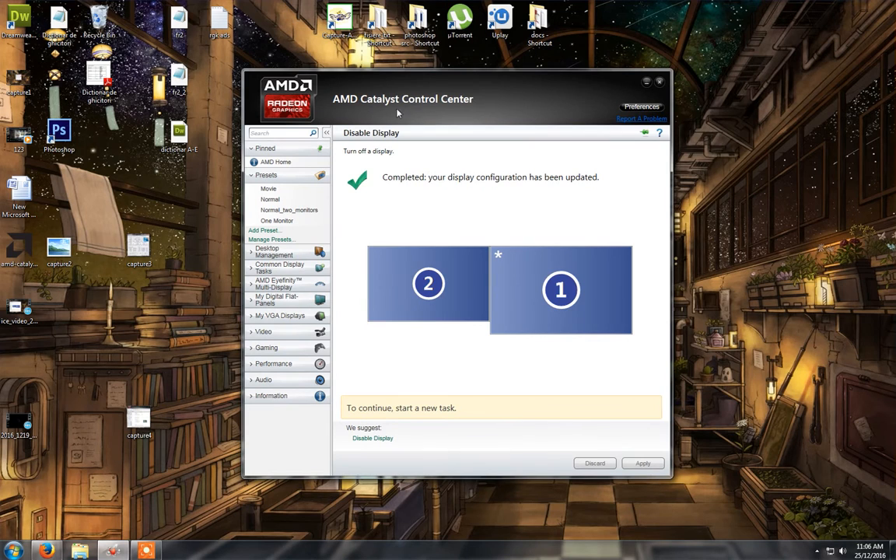
# Step: View the Software and Software Update information pages, then close the control center window
pyautogui.click(271, 395)
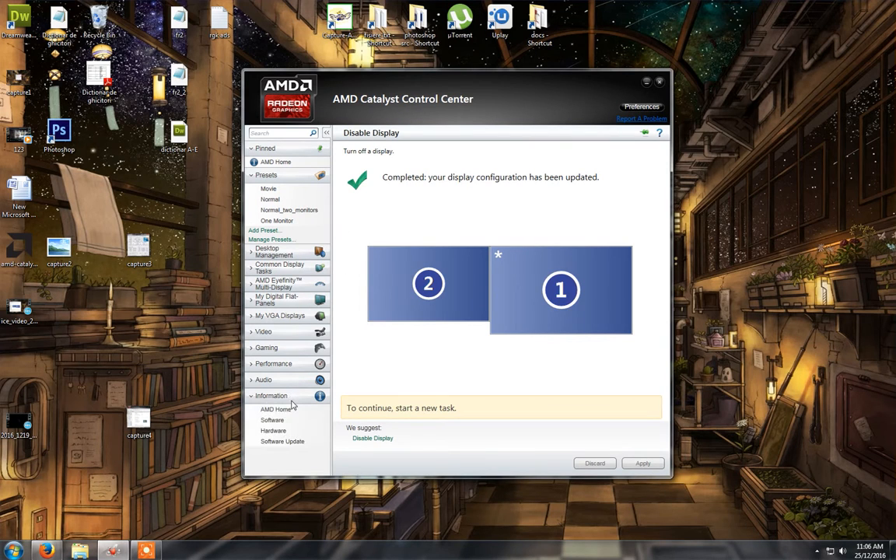
pyautogui.moveTo(286, 420)
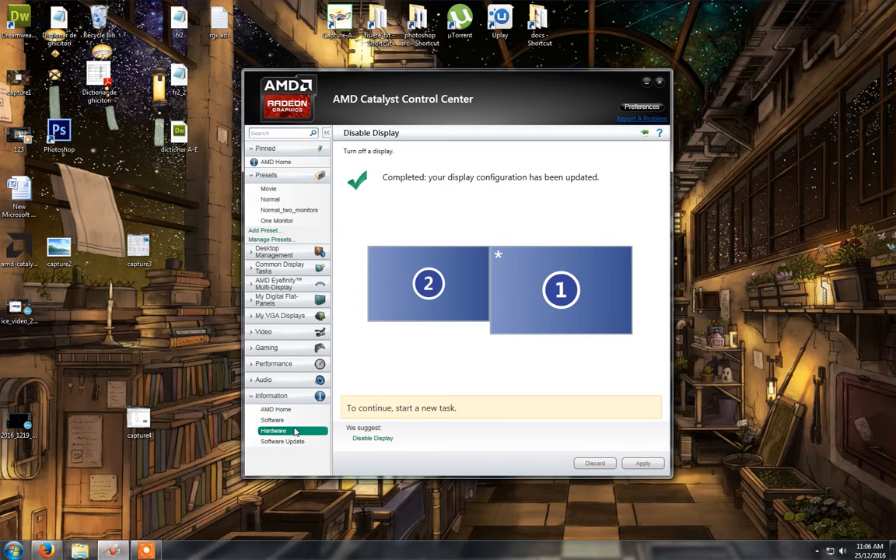
pyautogui.click(271, 420)
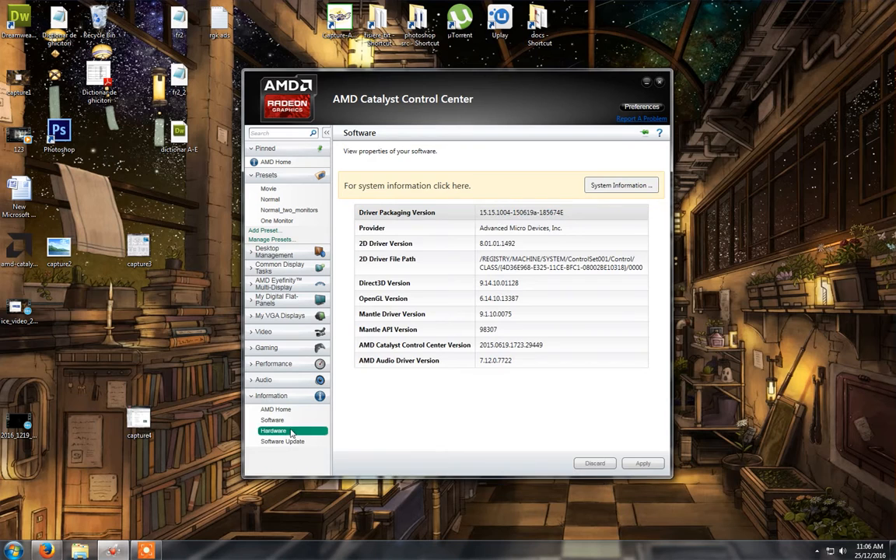
pyautogui.click(282, 442)
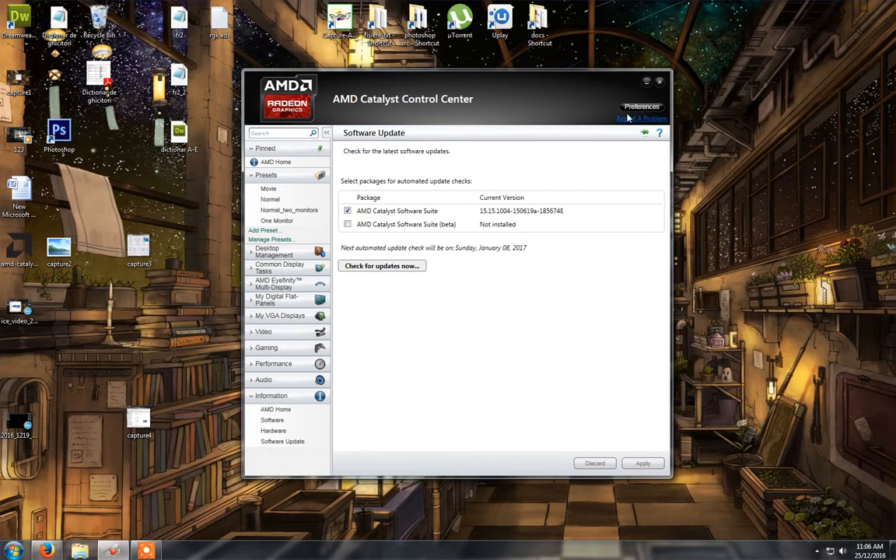
pyautogui.moveTo(659, 81)
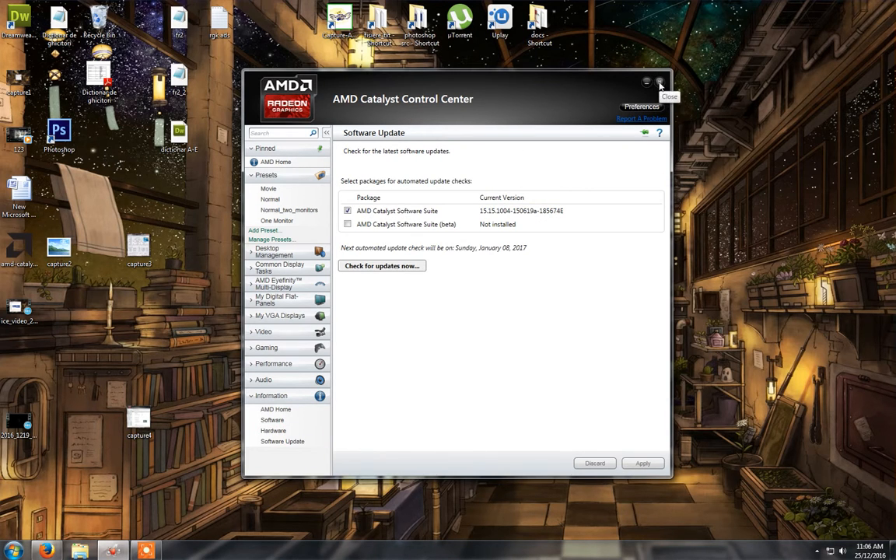
pyautogui.click(662, 81)
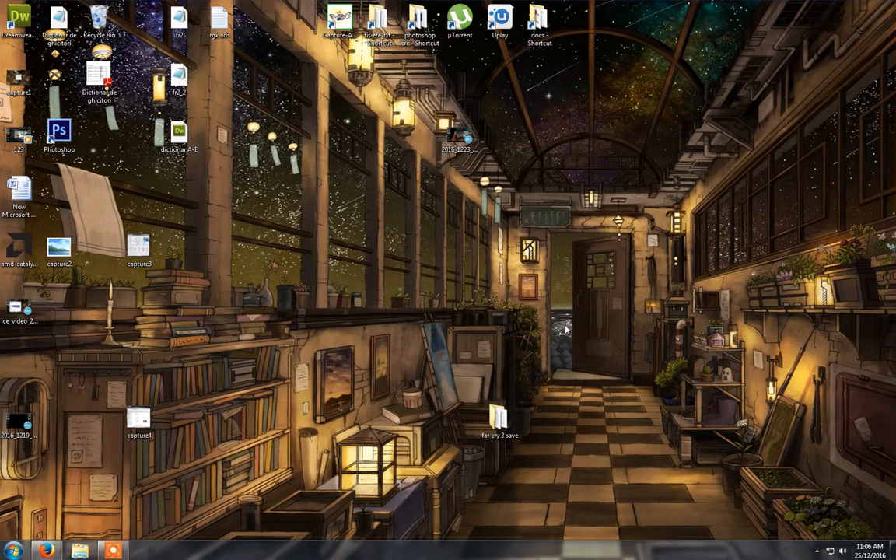
# Step: Relaunch Catalyst Control Center to its home page and bring up the Preferences menu
pyautogui.click(810, 548)
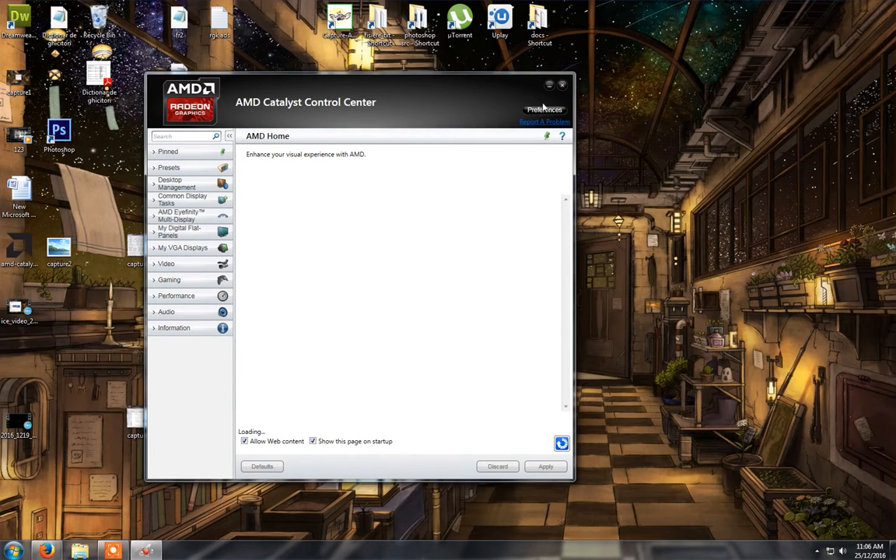
pyautogui.click(541, 109)
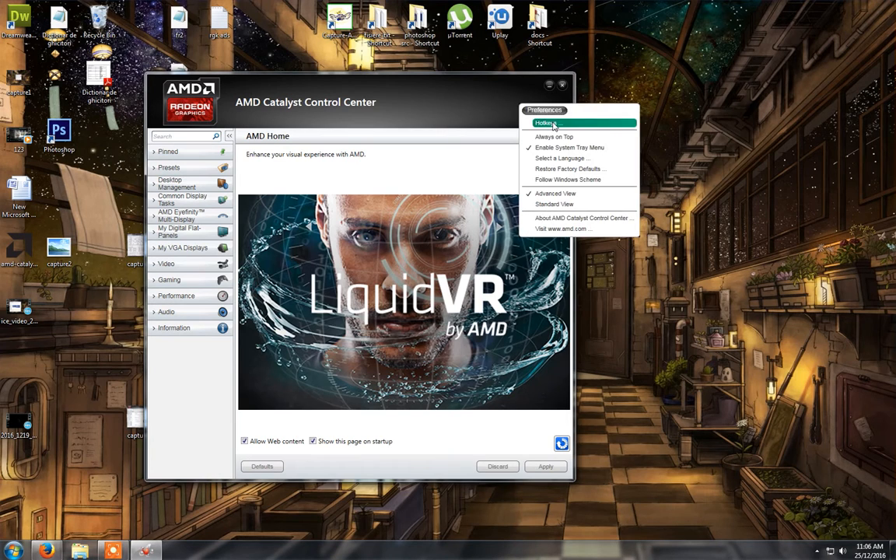
pyautogui.click(548, 123)
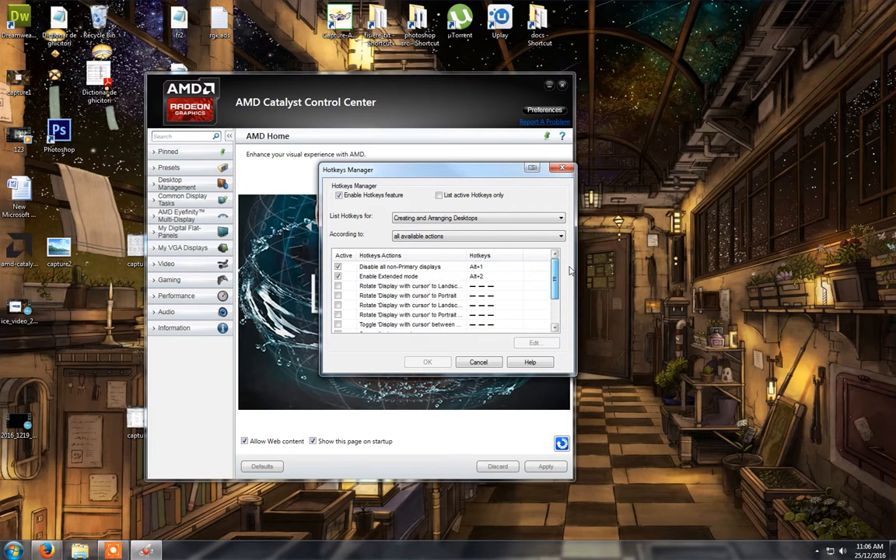
pyautogui.click(407, 277)
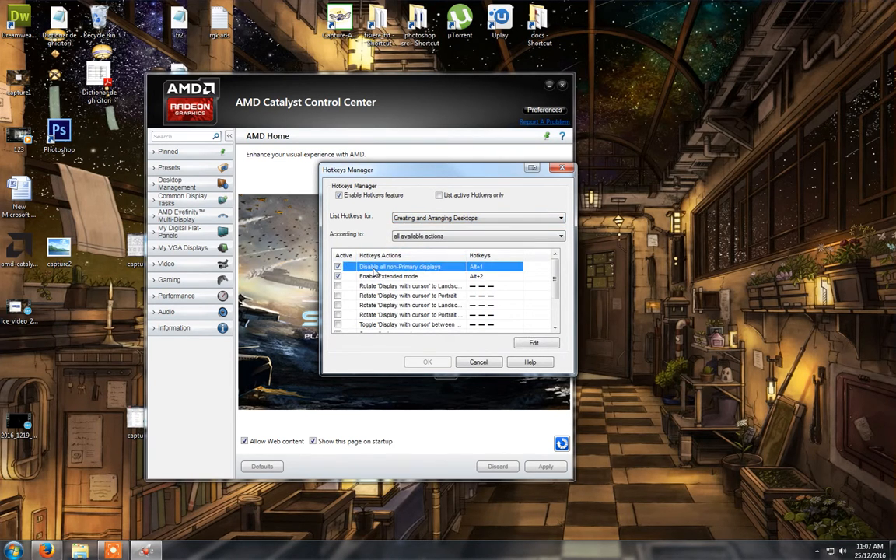
pyautogui.click(392, 277)
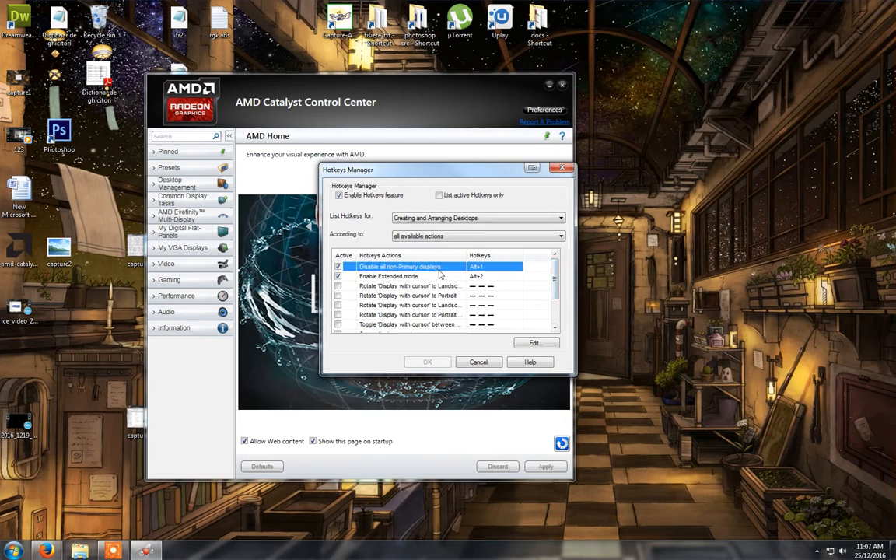
pyautogui.moveTo(490, 270)
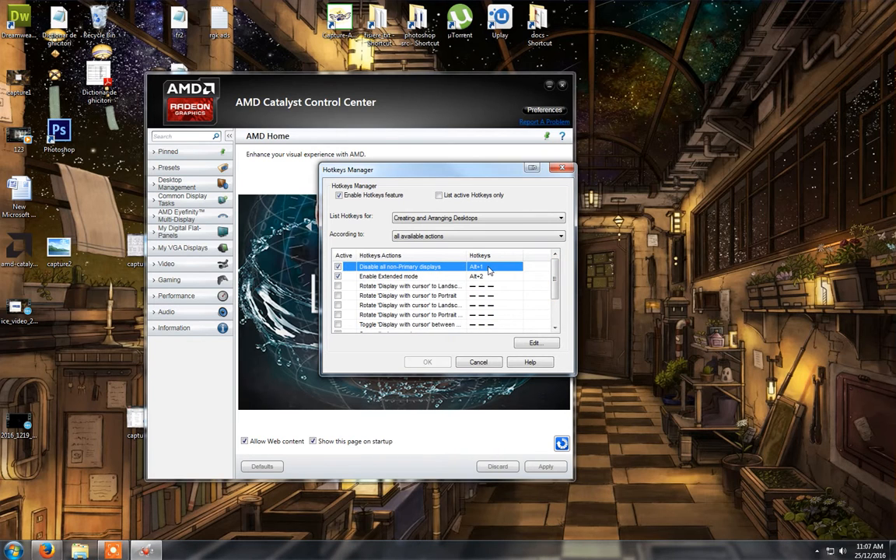
pyautogui.click(536, 342)
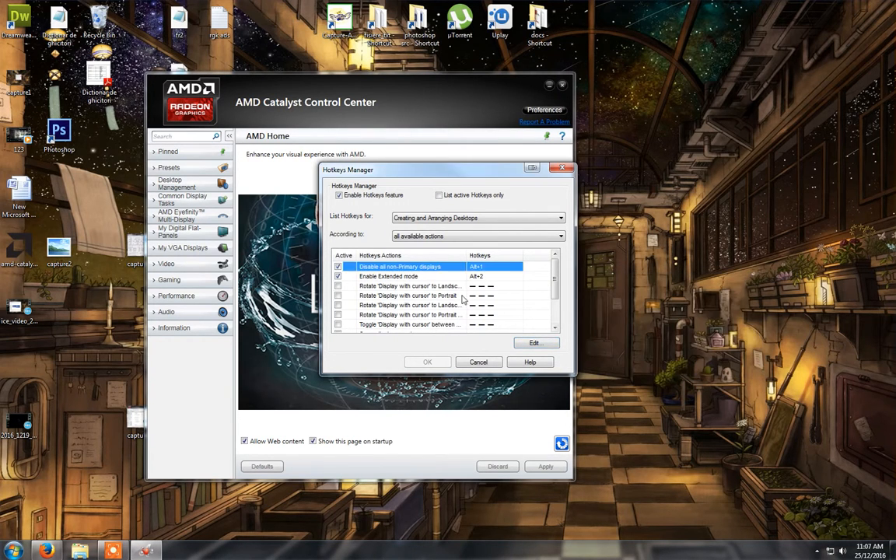
pyautogui.click(413, 277)
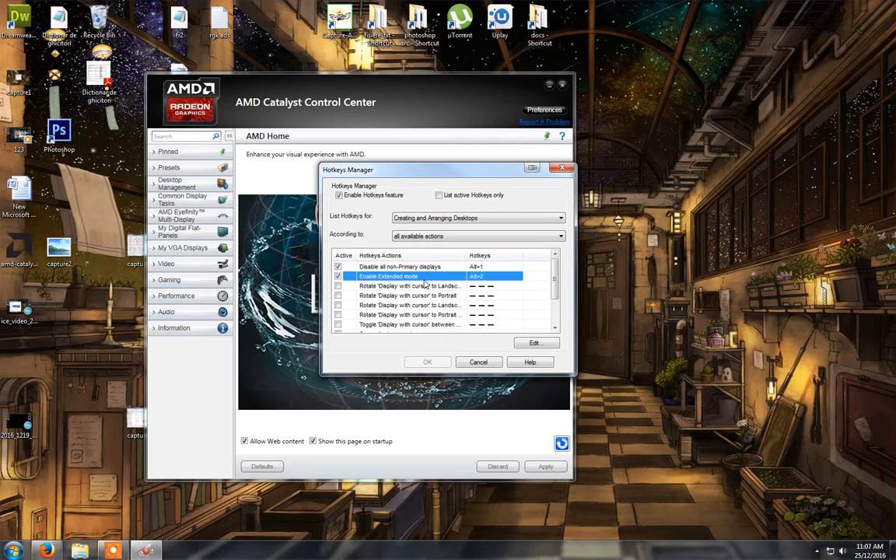
pyautogui.click(411, 305)
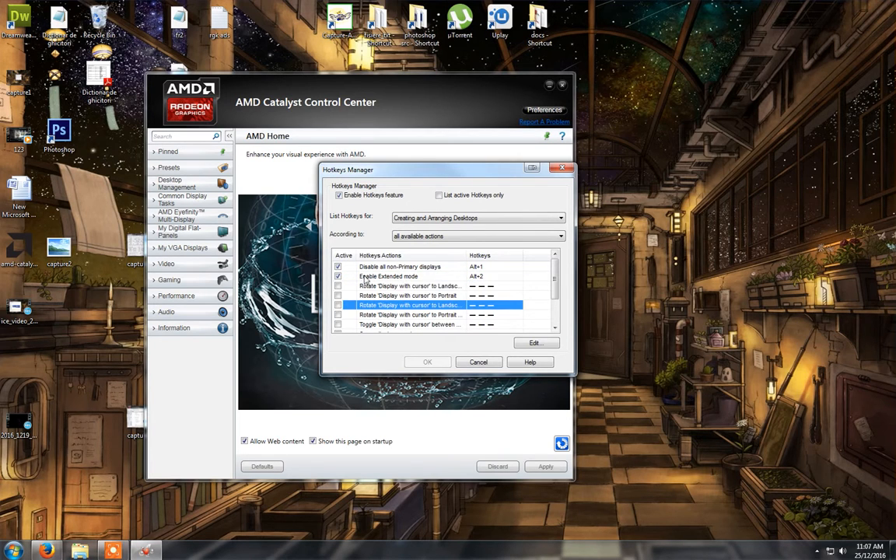
pyautogui.click(415, 266)
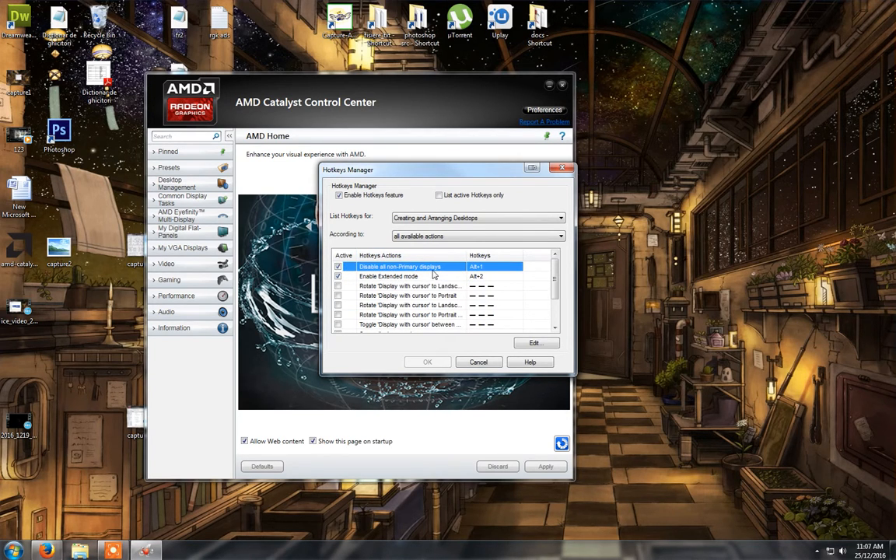
pyautogui.moveTo(374, 353)
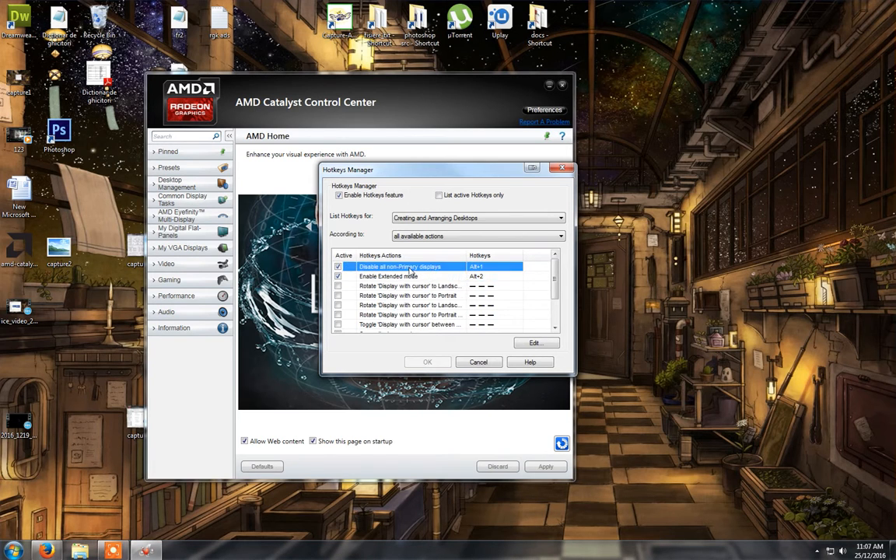
pyautogui.click(389, 276)
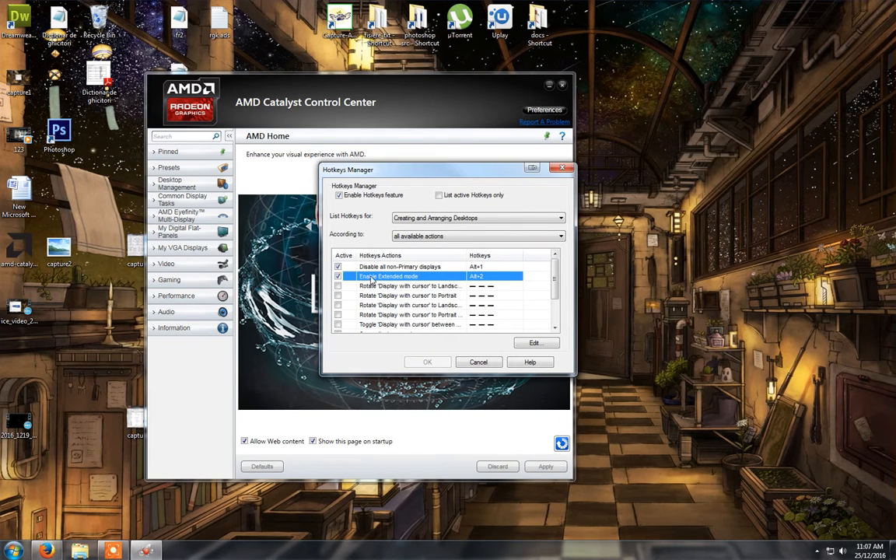
pyautogui.moveTo(428, 290)
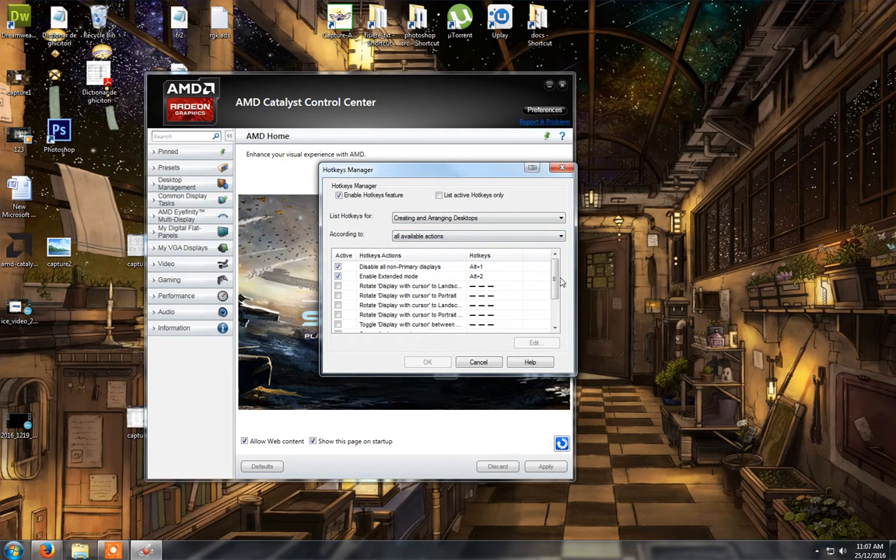
# Step: Confirm the Hotkeys Manager with OK, keeping Alt+1 and Alt+2, back on AMD Home
pyautogui.click(407, 267)
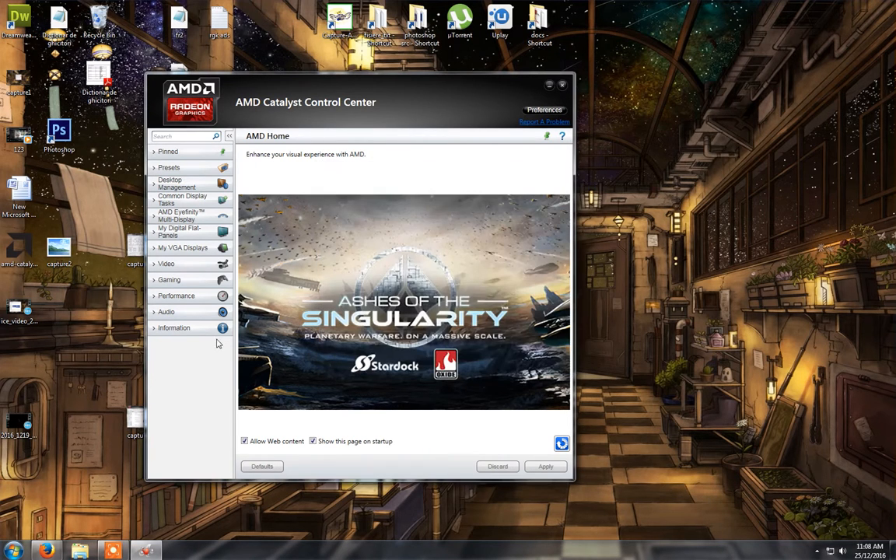
pyautogui.moveTo(205, 336)
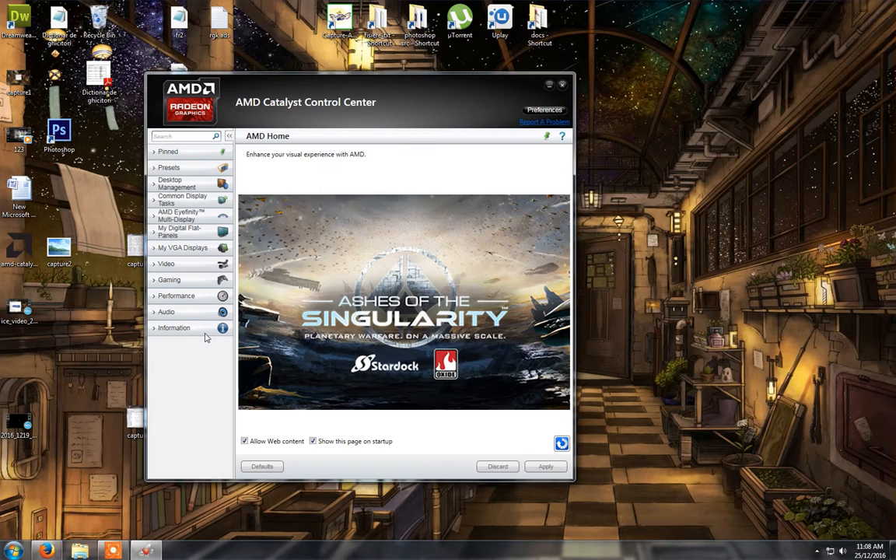
pyautogui.moveTo(333, 109)
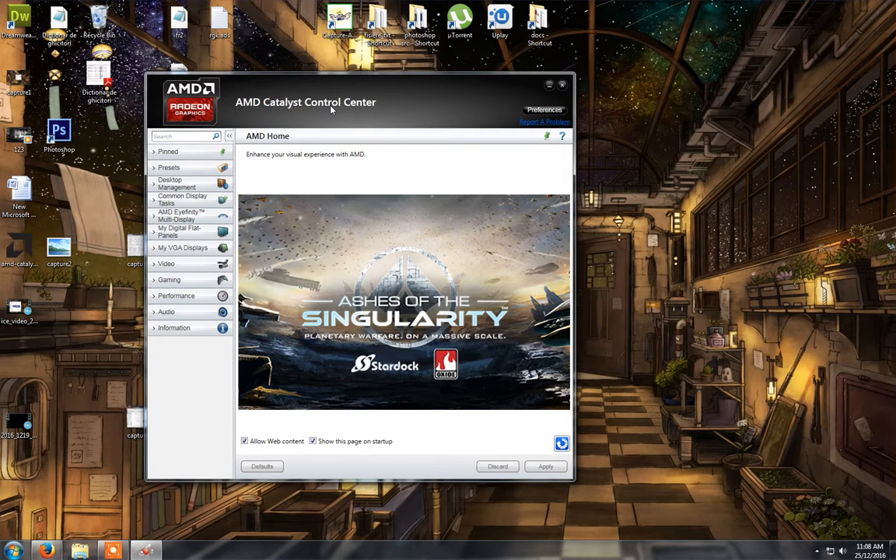
pyautogui.moveTo(375, 95)
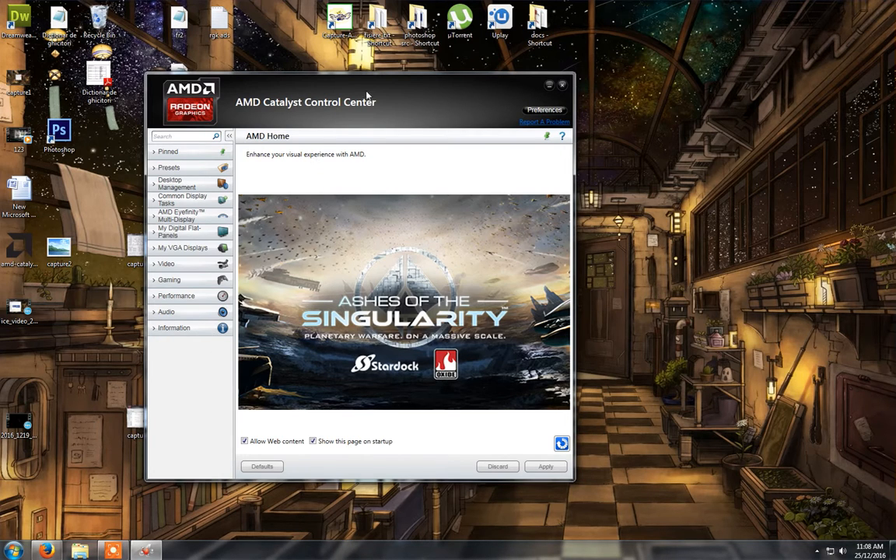
pyautogui.moveTo(549, 84)
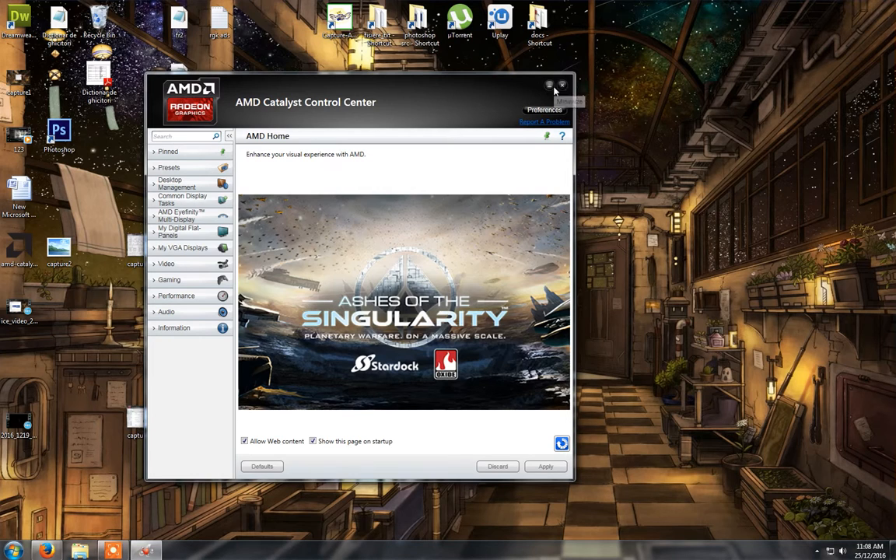
pyautogui.moveTo(464, 116)
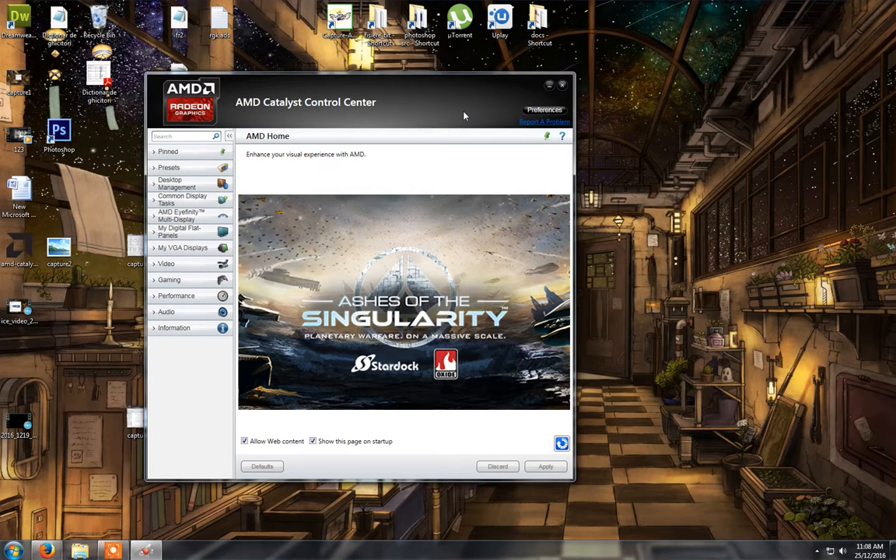